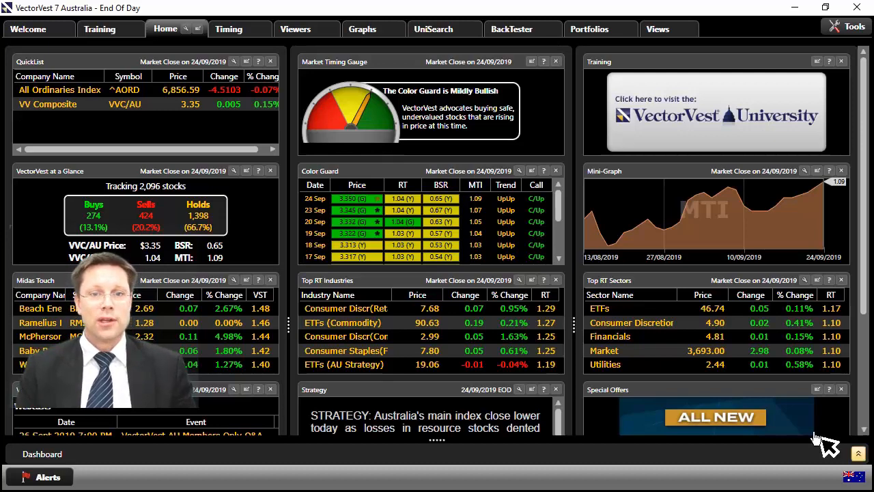
Switch to the UniSearch area to show the saved Delta Searches library
{"action": "left_click", "coordinate": [433, 28]}
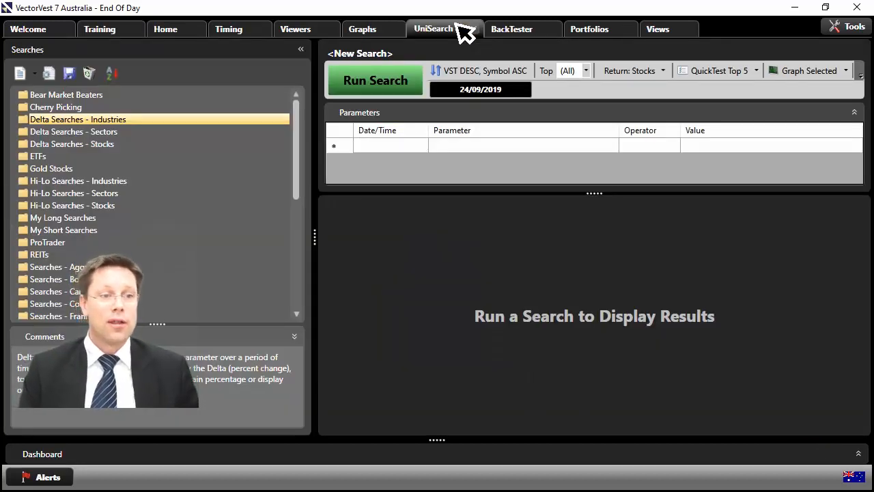
{"action": "mouse_move", "coordinate": [89, 131]}
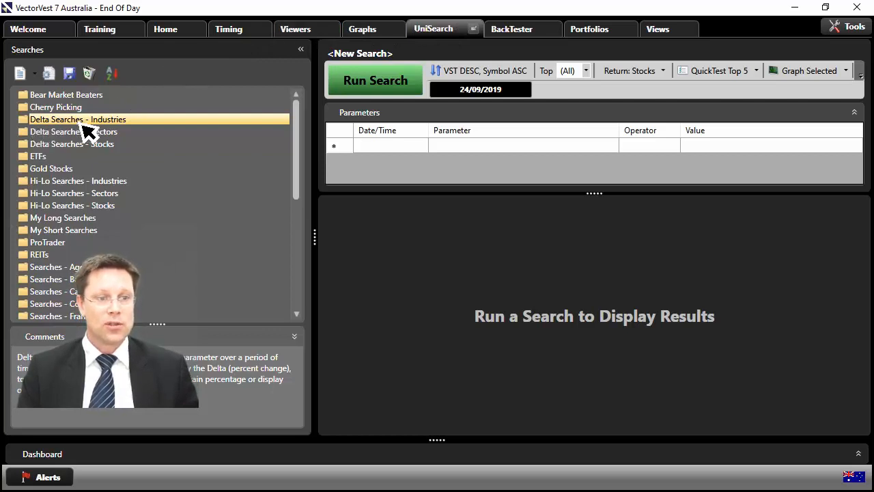
{"action": "mouse_move", "coordinate": [116, 140]}
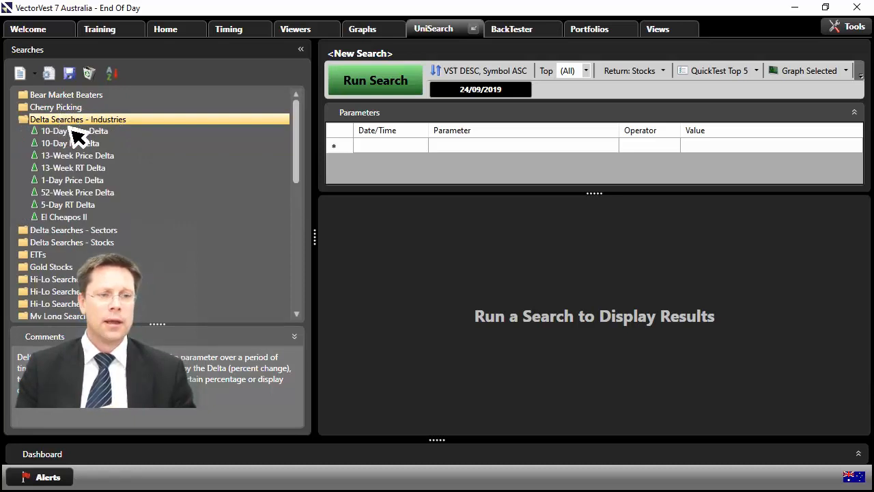
Load the 10-Day Price Delta industry search and set its delta to 20 Days, Sorted, Desc
{"action": "left_click", "coordinate": [74, 131]}
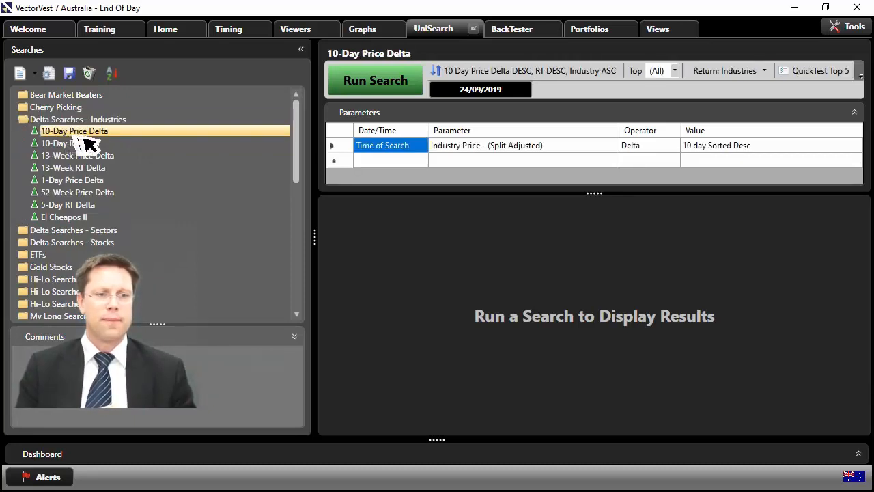
{"action": "mouse_move", "coordinate": [475, 169]}
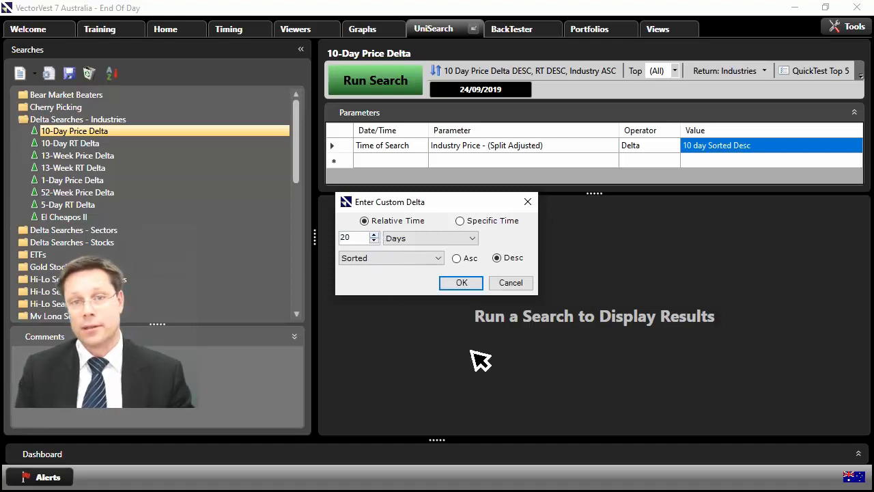
{"action": "left_click", "coordinate": [461, 282]}
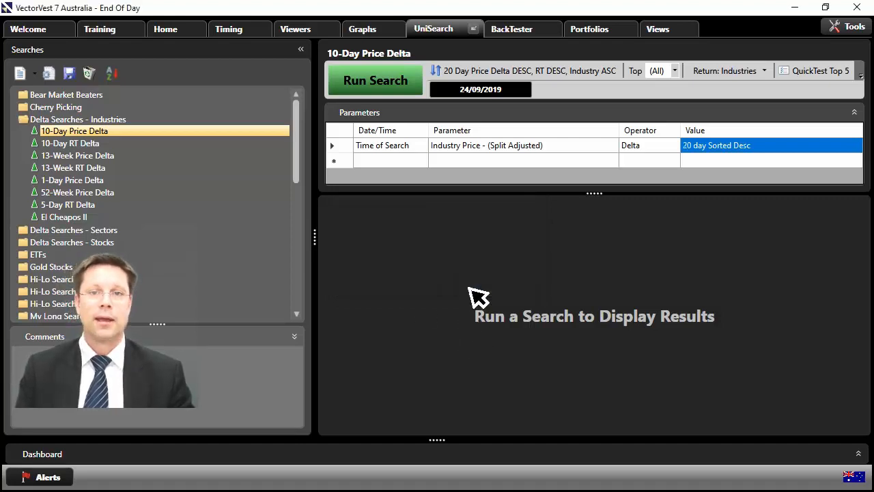
Run the search to rank industries by 20-day price delta, InfoTech(Hardware&Equip) leading at 16.89%
{"action": "left_click", "coordinate": [375, 79]}
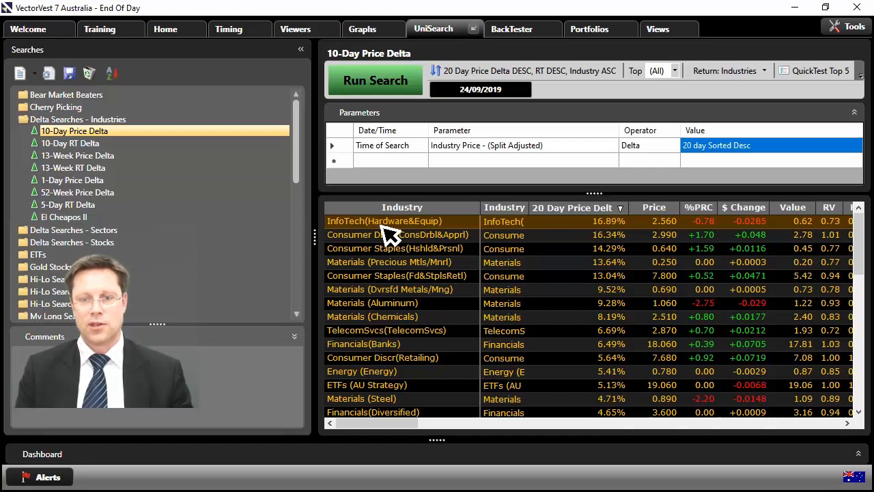
{"action": "mouse_move", "coordinate": [622, 235]}
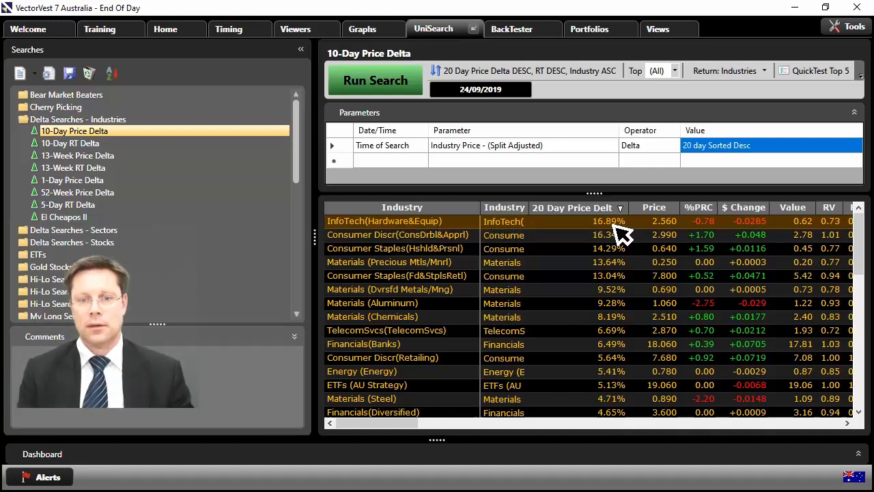
{"action": "mouse_move", "coordinate": [612, 243]}
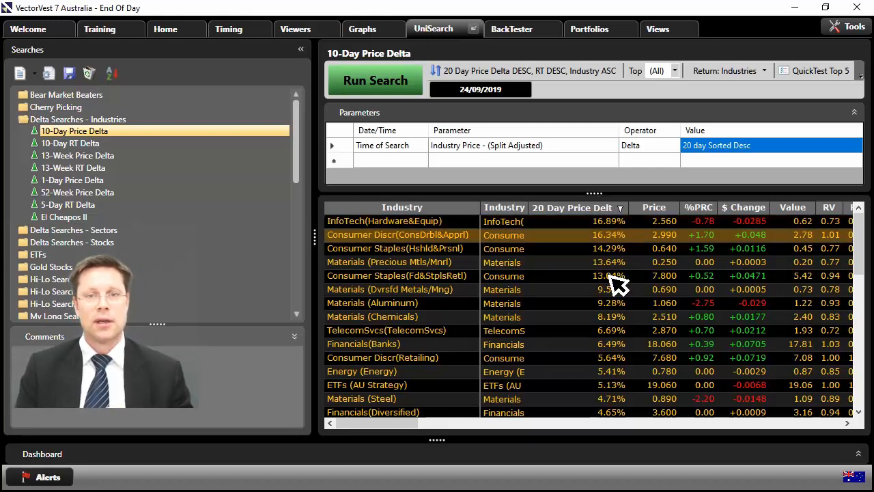
{"action": "mouse_move", "coordinate": [704, 164]}
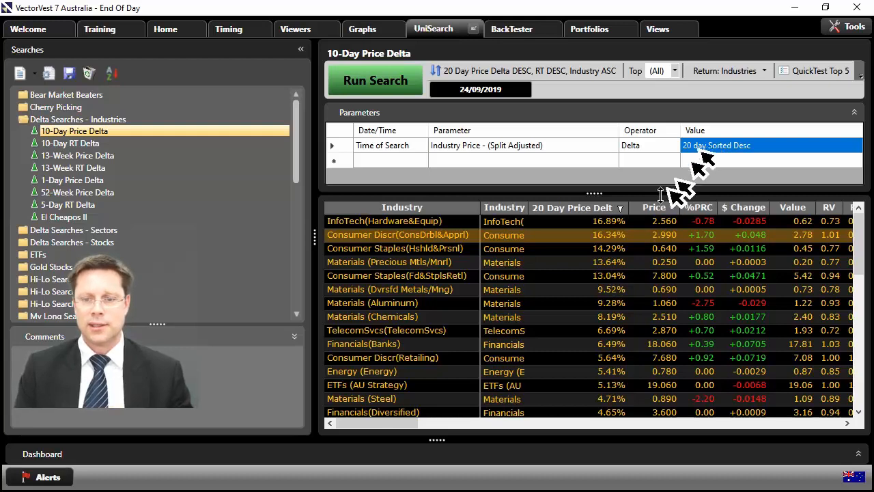
{"action": "mouse_move", "coordinate": [639, 280]}
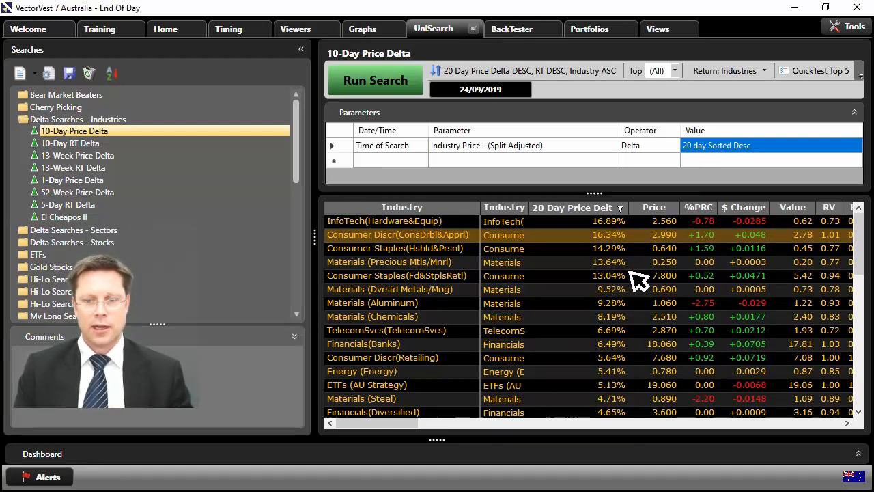
{"action": "scroll", "scroll_direction": "down", "scroll_amount": 3}
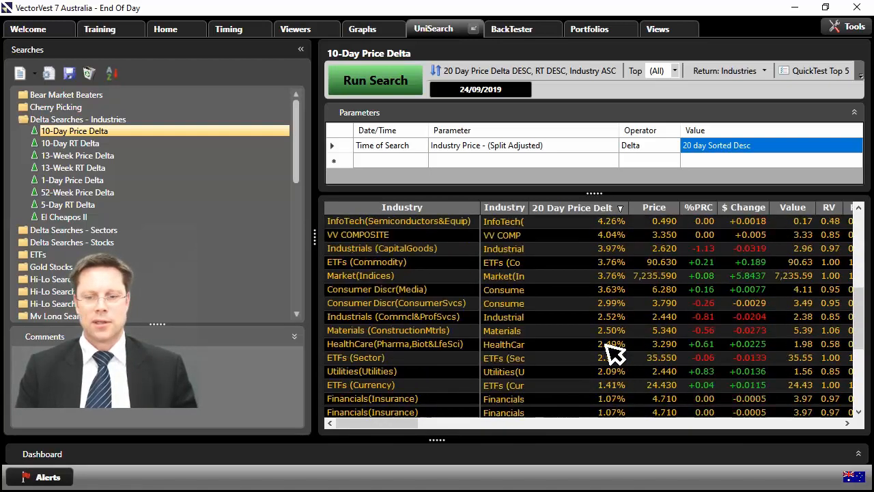
{"action": "scroll", "scroll_direction": "down", "scroll_amount": 3}
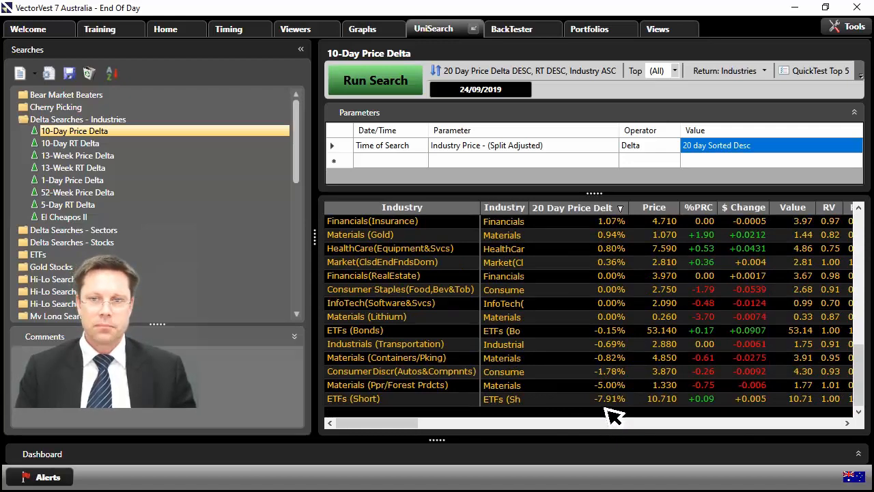
{"action": "left_click", "coordinate": [571, 208]}
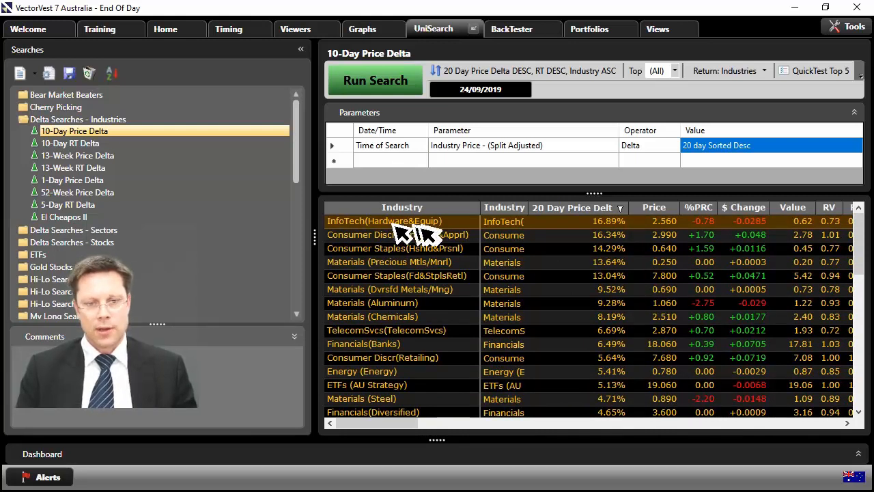
{"action": "mouse_move", "coordinate": [613, 235]}
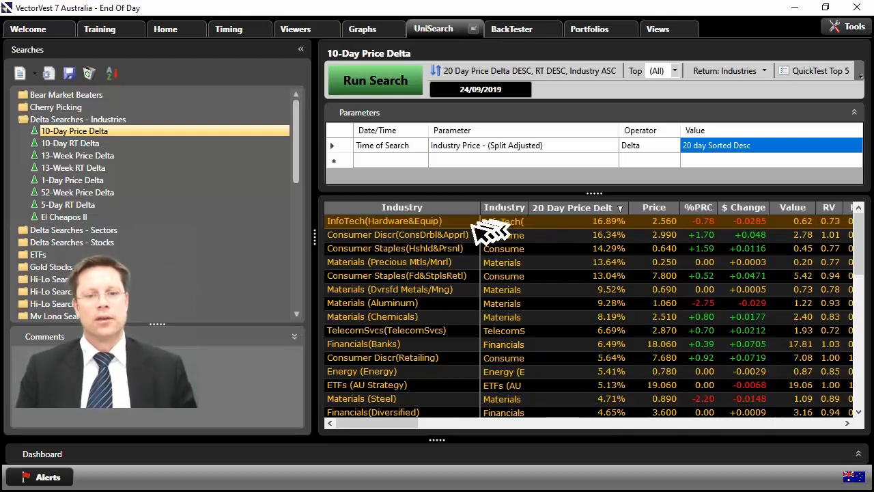
Drill into the 30 InfoTech(Hardware&Equip) stocks and autofit all columns
{"action": "double_click", "coordinate": [385, 221]}
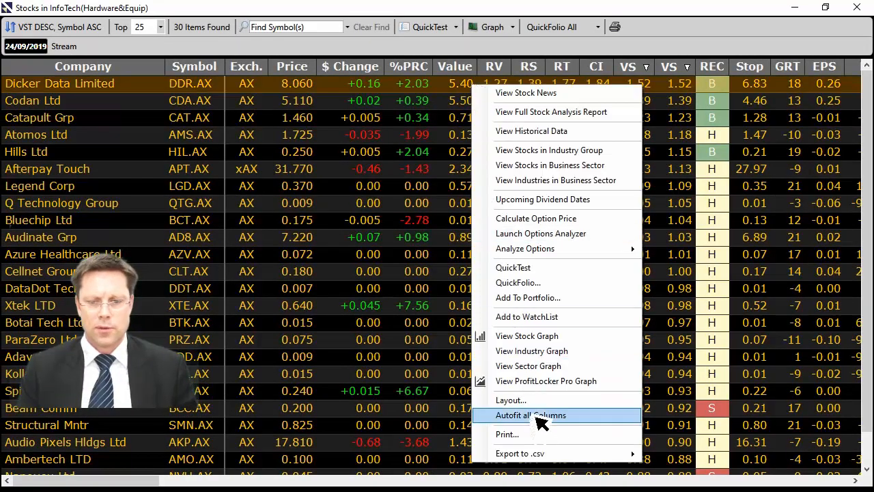
{"action": "left_click", "coordinate": [531, 416]}
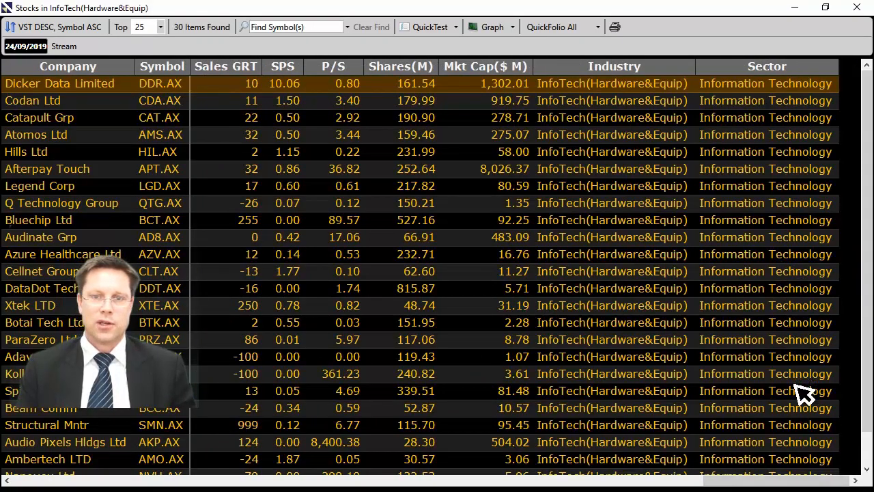
{"action": "mouse_move", "coordinate": [577, 95]}
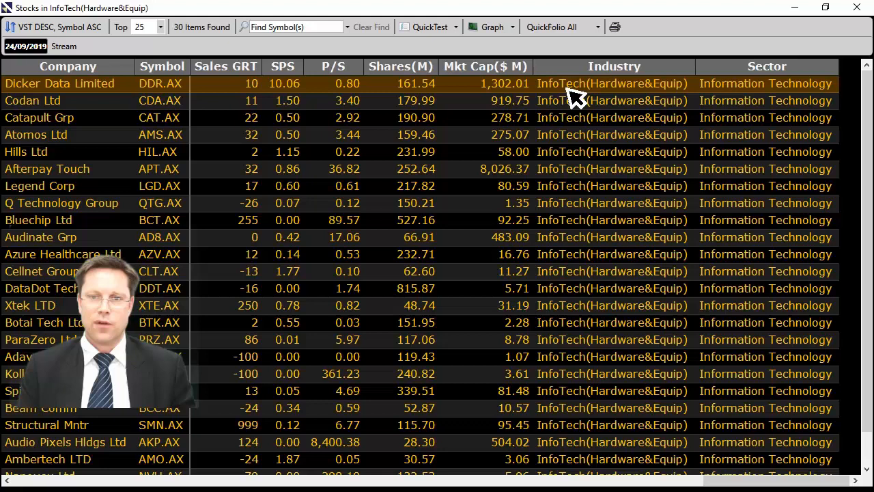
{"action": "mouse_move", "coordinate": [724, 101]}
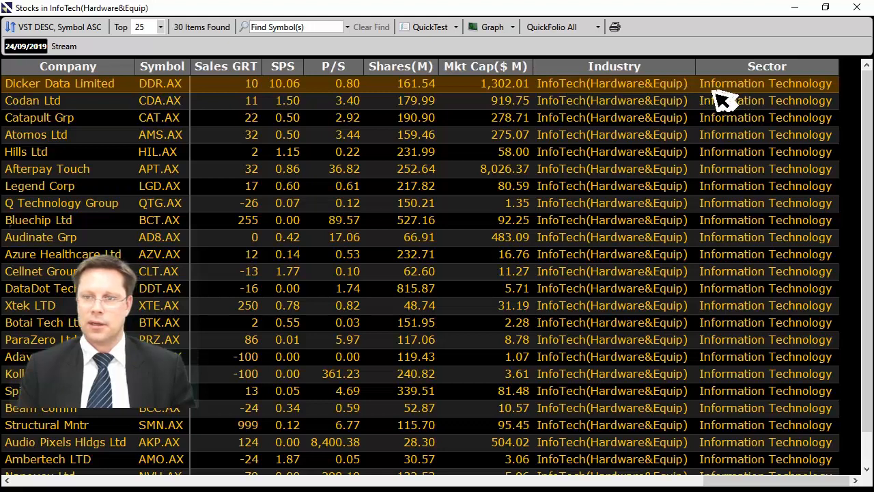
{"action": "mouse_move", "coordinate": [451, 300]}
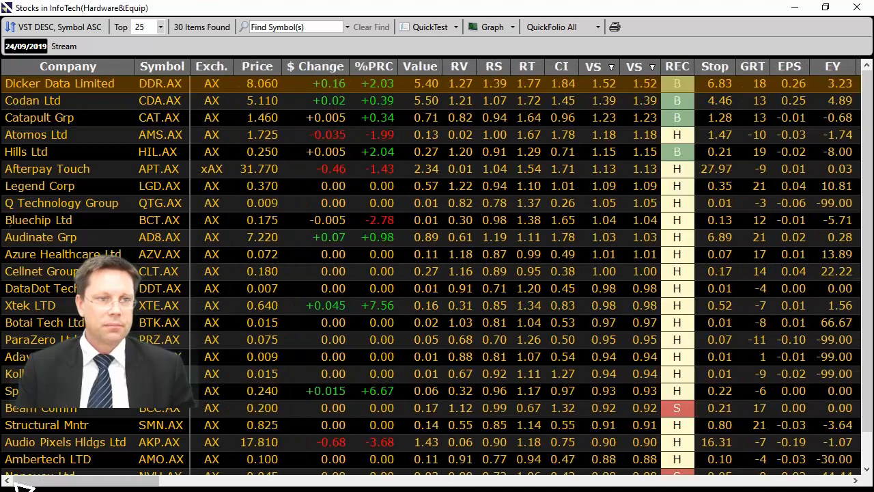
{"action": "mouse_move", "coordinate": [123, 93]}
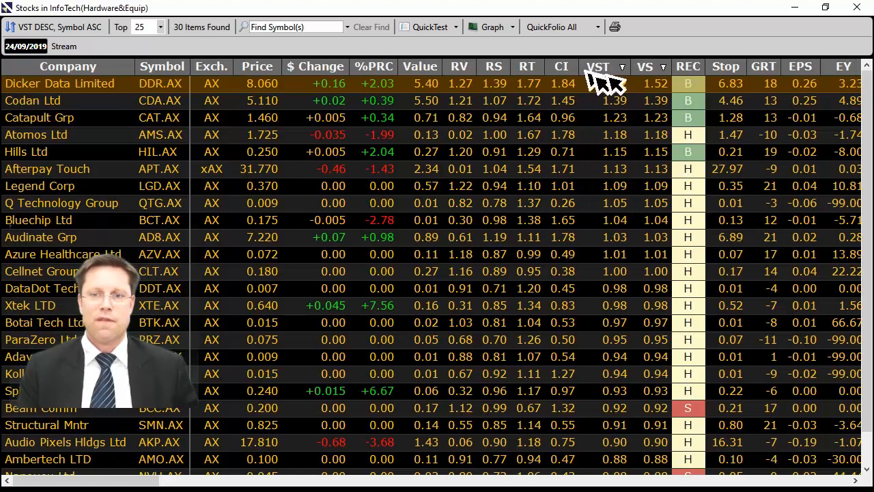
{"action": "mouse_move", "coordinate": [626, 257]}
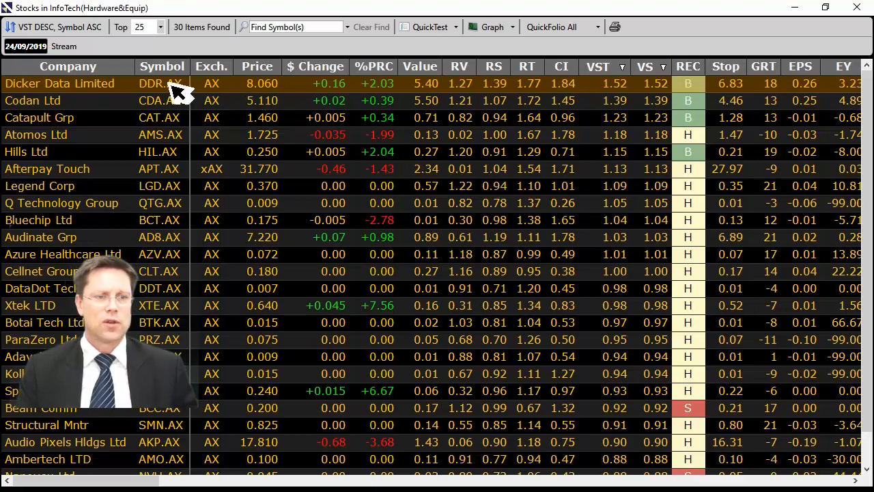
{"action": "left_click", "coordinate": [487, 27]}
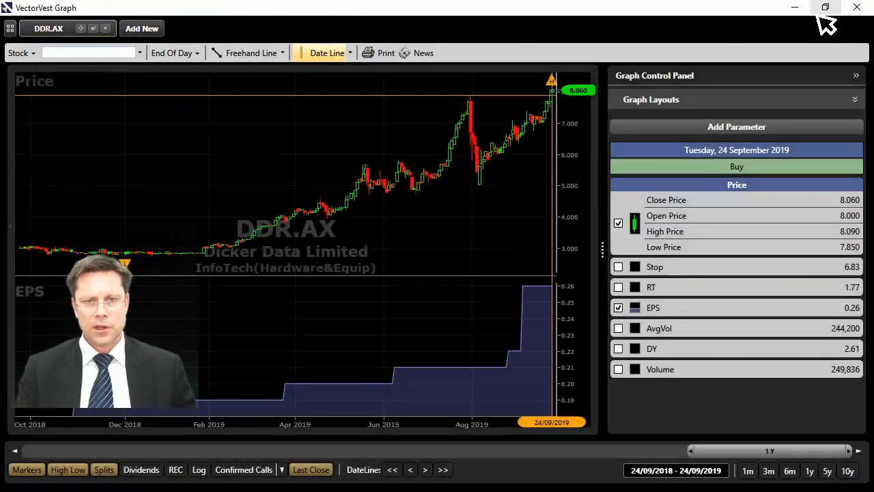
{"action": "mouse_move", "coordinate": [472, 191]}
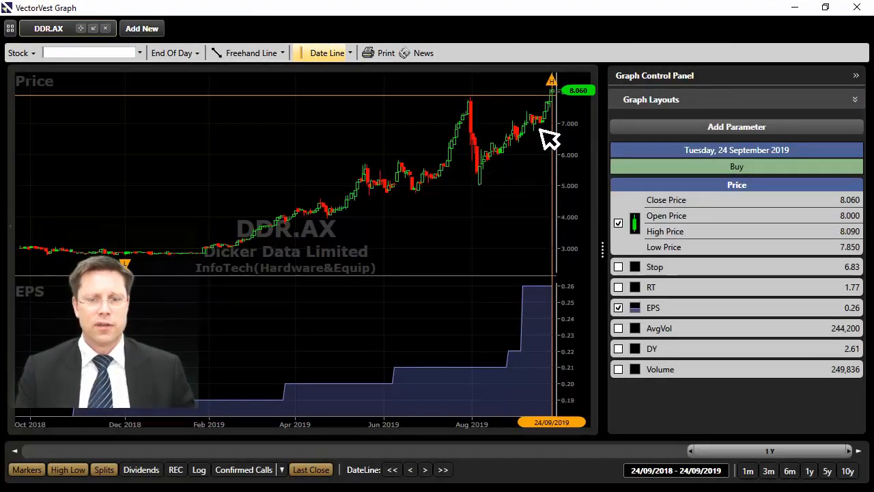
{"action": "mouse_move", "coordinate": [539, 177]}
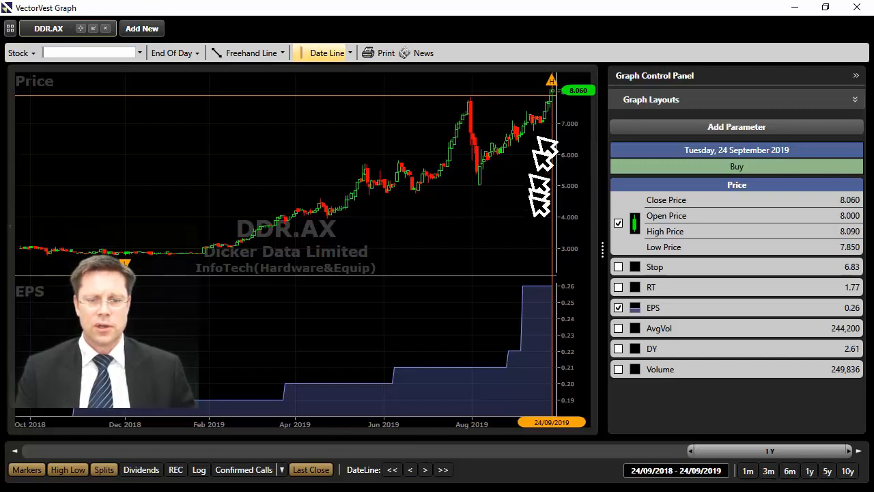
{"action": "mouse_move", "coordinate": [375, 410]}
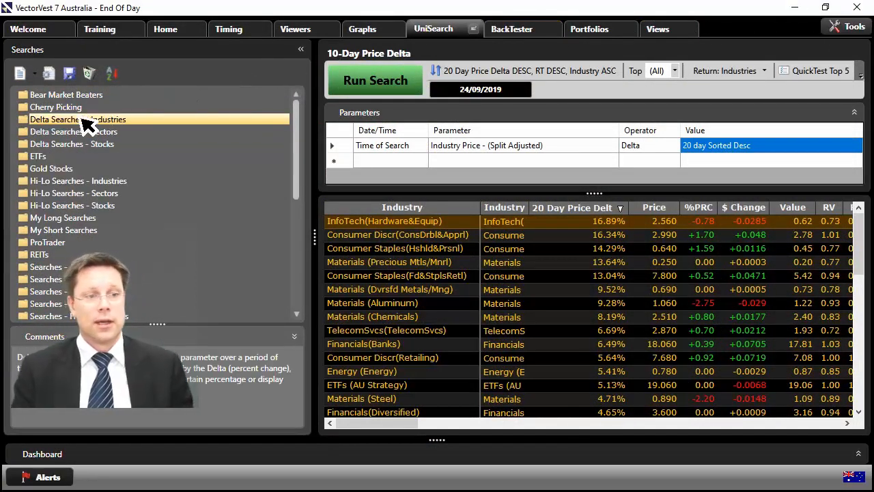
Load the sector 10-Day Price Delta search, declining to save the modified industry search
{"action": "left_click", "coordinate": [74, 131]}
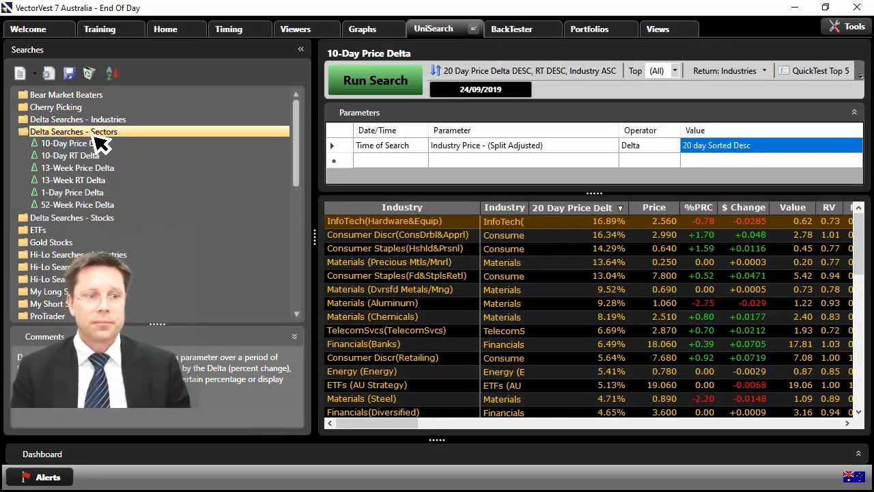
{"action": "left_click", "coordinate": [74, 144]}
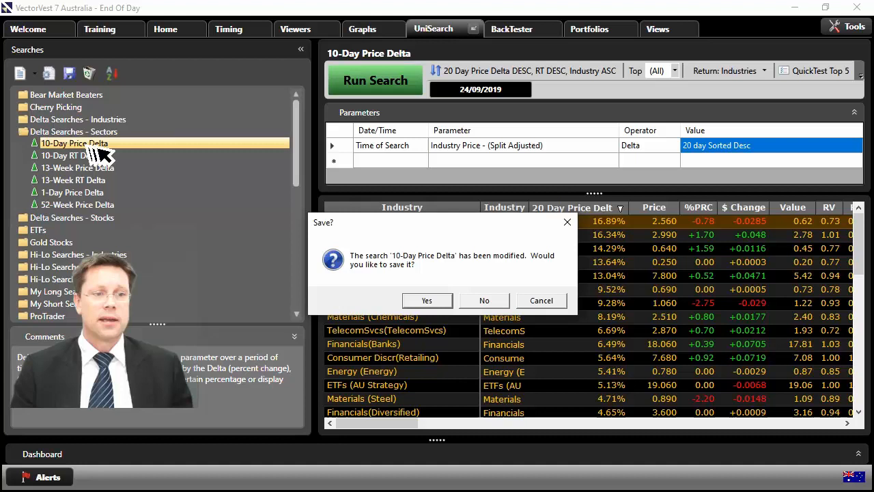
{"action": "left_click", "coordinate": [484, 301]}
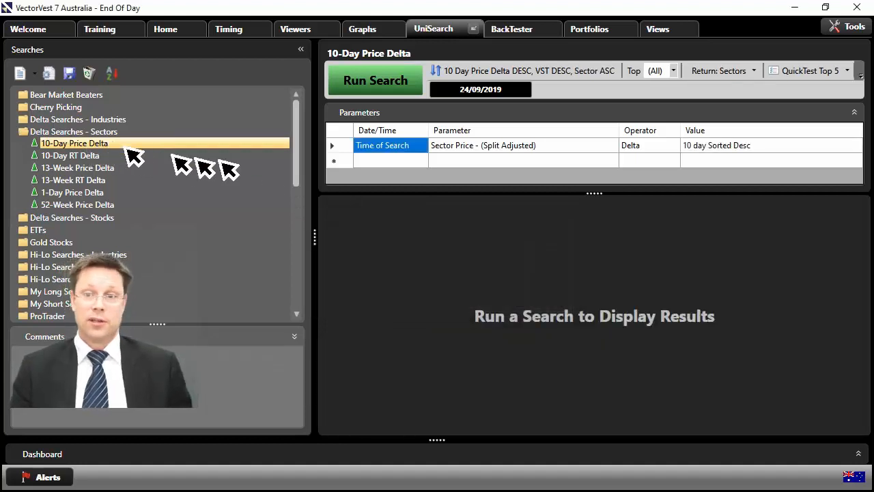
{"action": "mouse_move", "coordinate": [718, 153]}
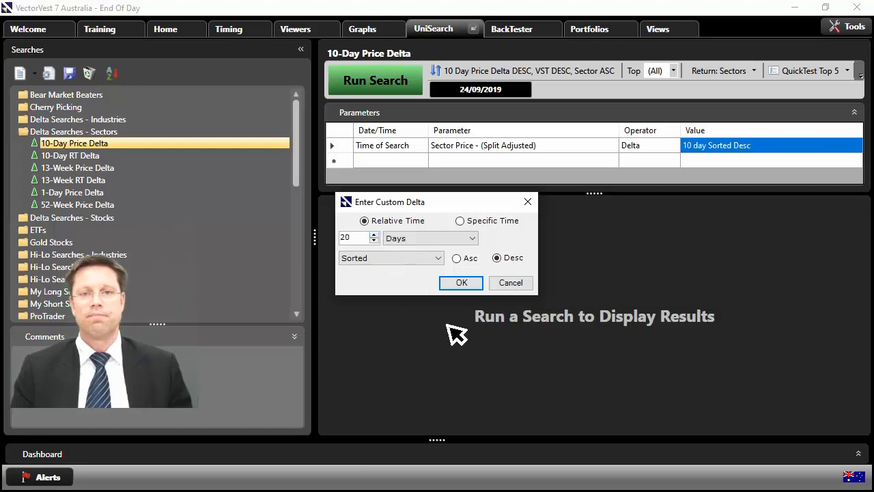
Run the sector search with a 20-day delta, ranking Consumer Staples first at 7.32%
{"action": "left_click", "coordinate": [461, 282]}
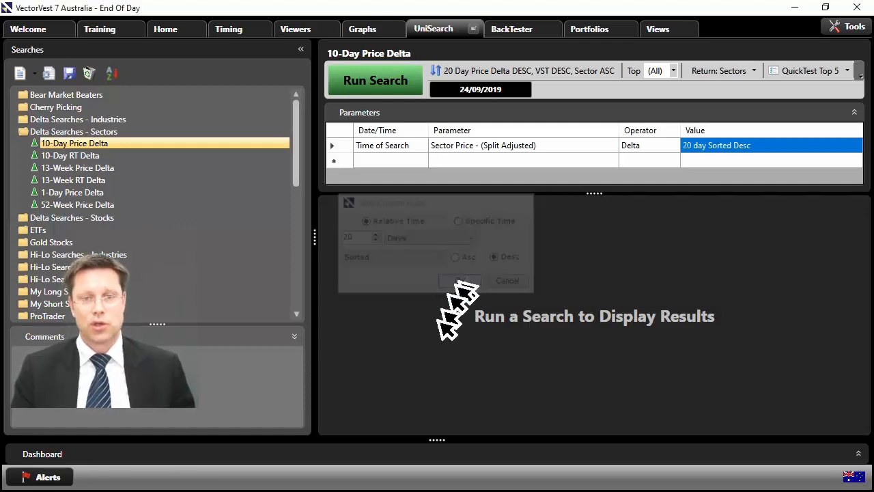
{"action": "left_click", "coordinate": [374, 80]}
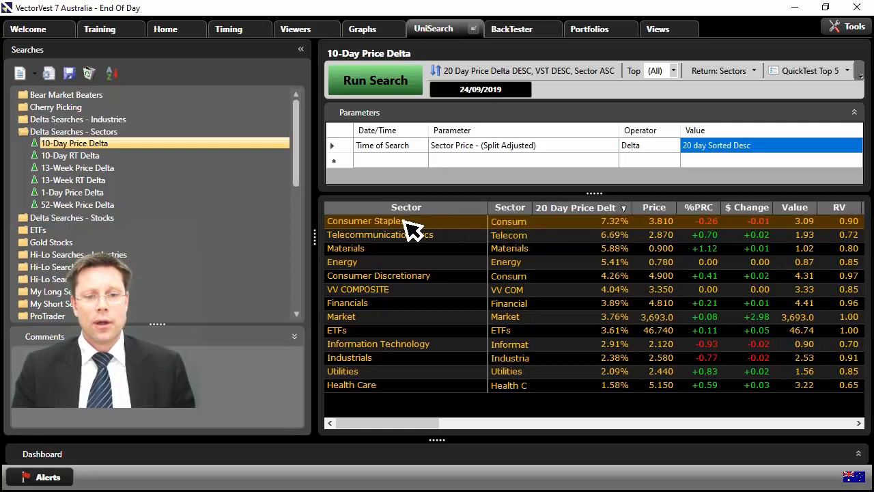
Drill into Consumer Staples, then list the 18 Consumer Staples(Fd&StplsRetl) stocks
{"action": "double_click", "coordinate": [367, 222]}
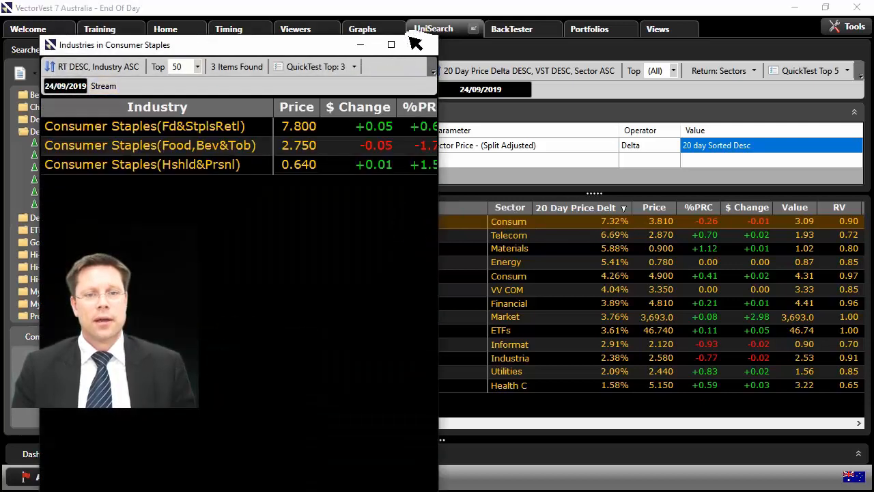
{"action": "left_click", "coordinate": [391, 44]}
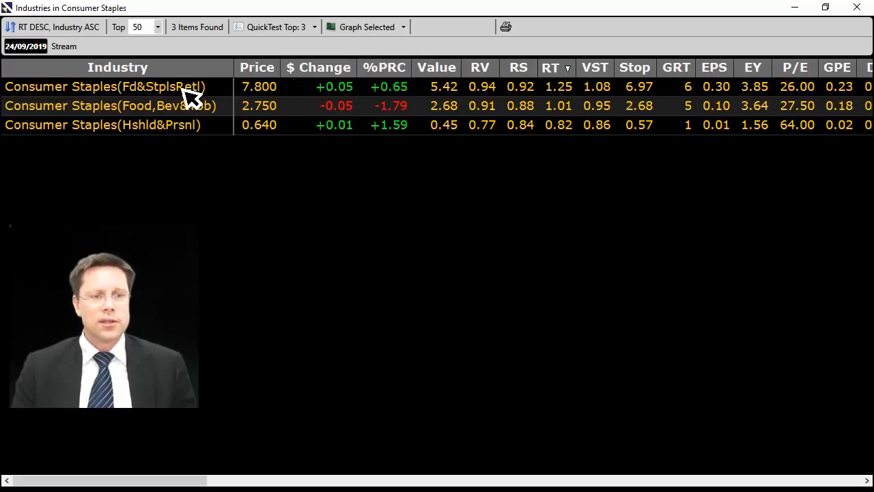
{"action": "mouse_move", "coordinate": [98, 98]}
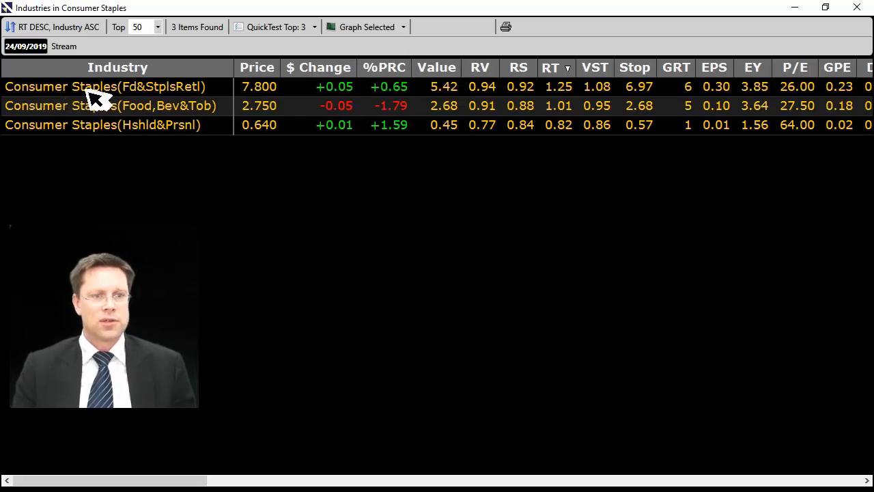
{"action": "mouse_move", "coordinate": [164, 93]}
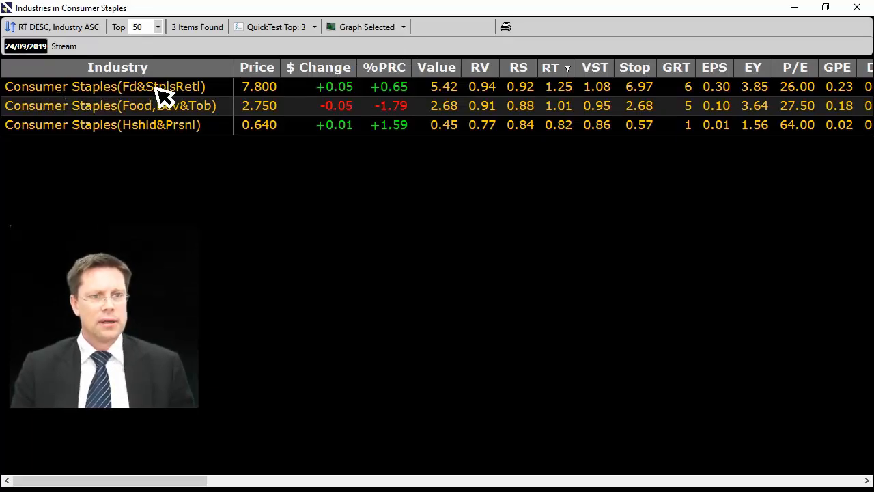
{"action": "double_click", "coordinate": [104, 86]}
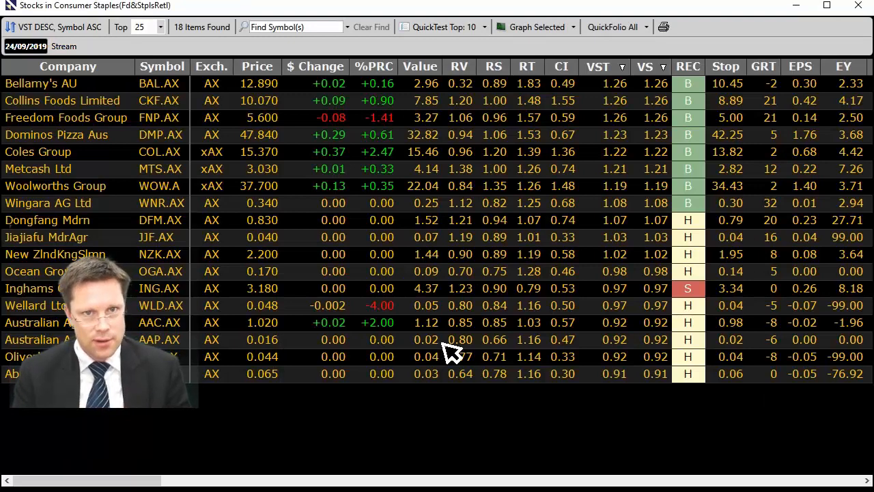
{"action": "mouse_move", "coordinate": [179, 92]}
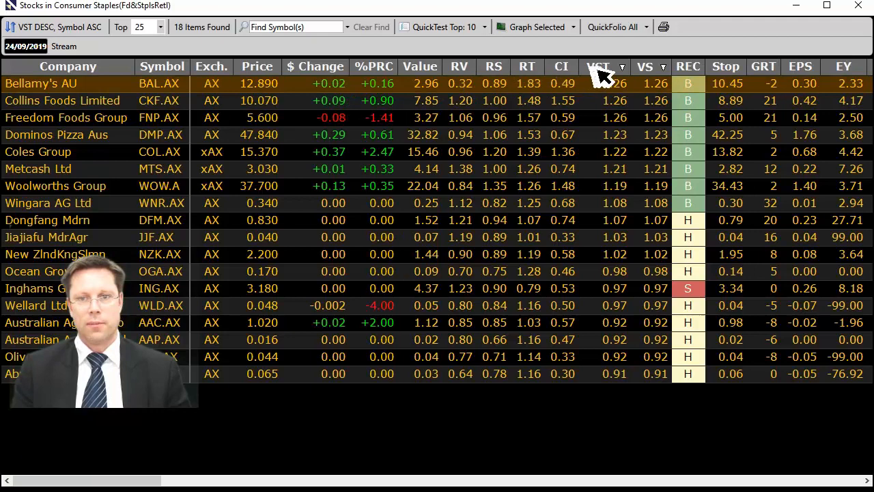
{"action": "mouse_move", "coordinate": [612, 375]}
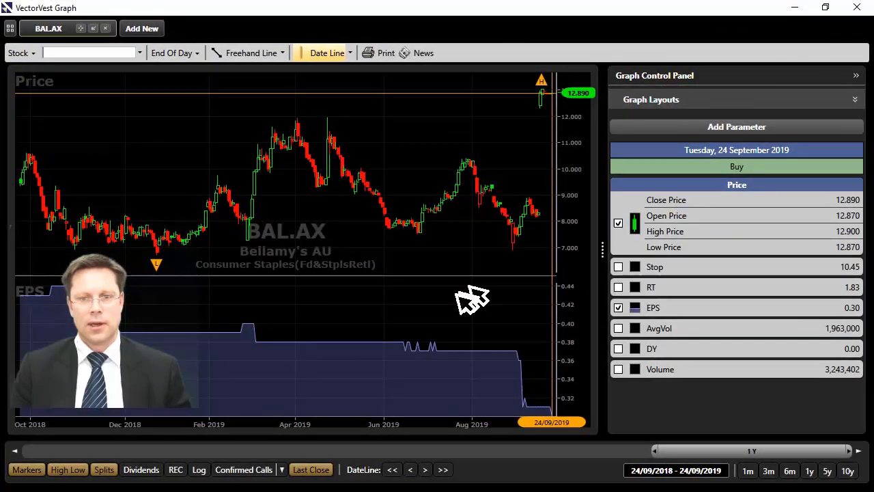
{"action": "mouse_move", "coordinate": [544, 96]}
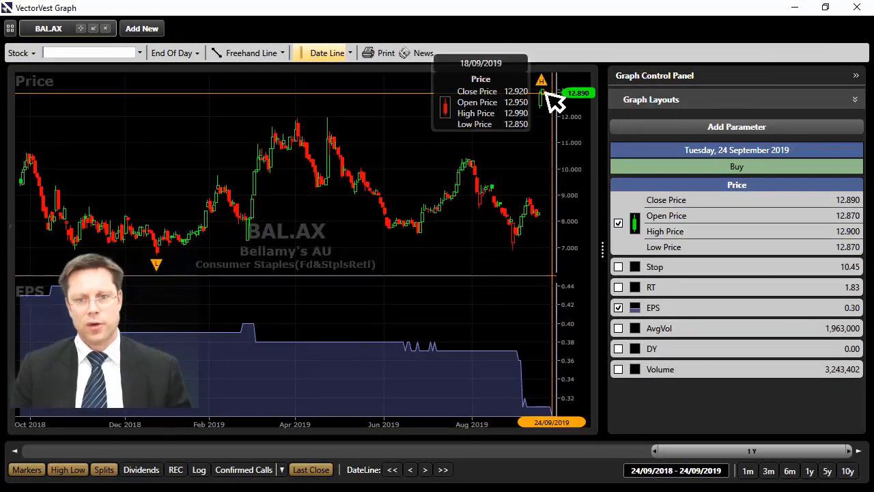
{"action": "mouse_move", "coordinate": [62, 314]}
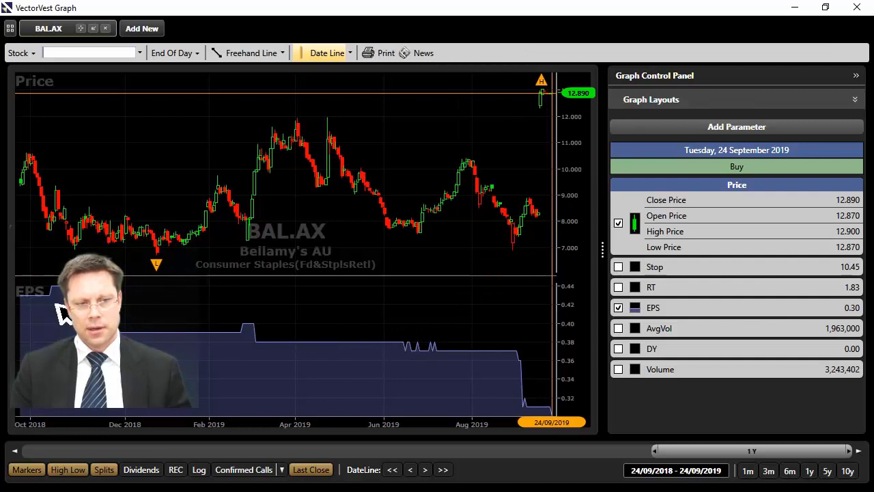
{"action": "mouse_move", "coordinate": [533, 407]}
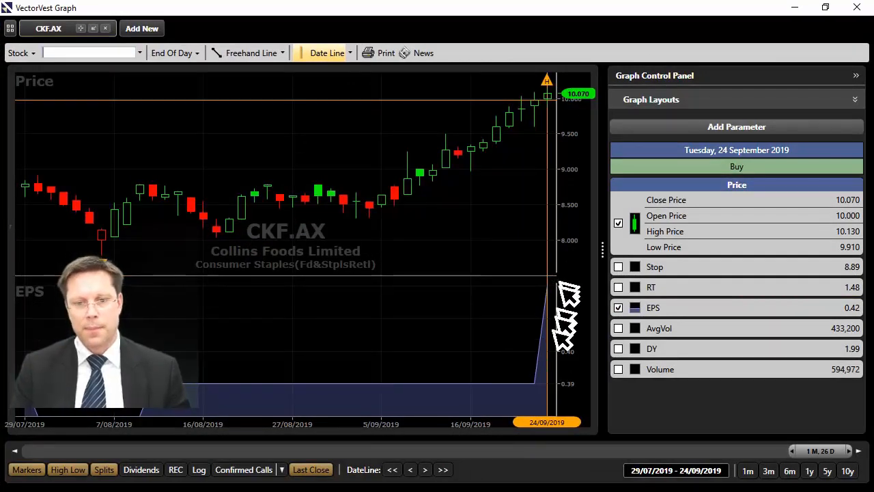
{"action": "mouse_move", "coordinate": [424, 205]}
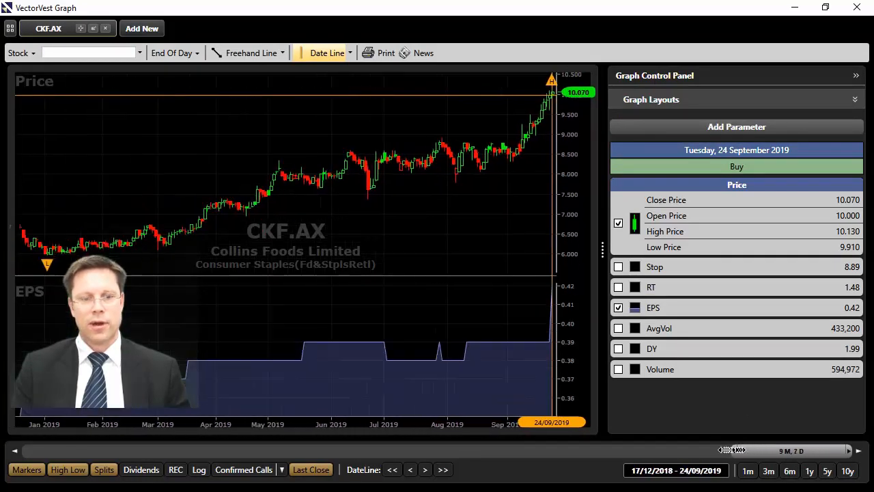
Extend the CKF.AX graph's date range back to about nine months
{"action": "left_click_drag", "start_coordinate": [735, 451], "coordinate": [725, 451]}
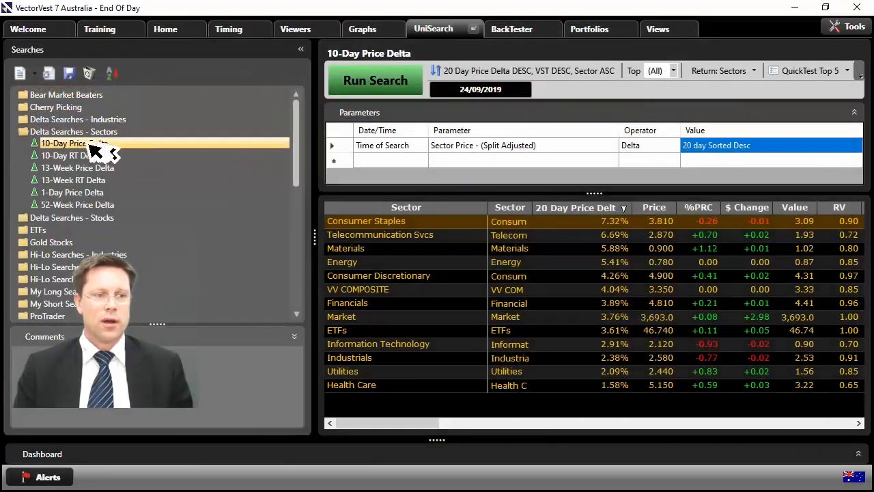
Return to the sector 10-Day Price Delta results led by Consumer Staples
{"action": "left_click", "coordinate": [74, 131]}
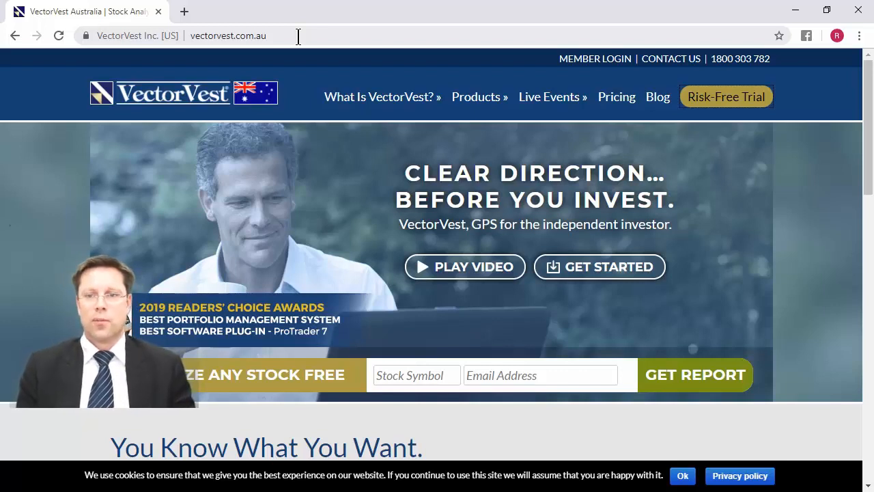
{"action": "mouse_move", "coordinate": [741, 112]}
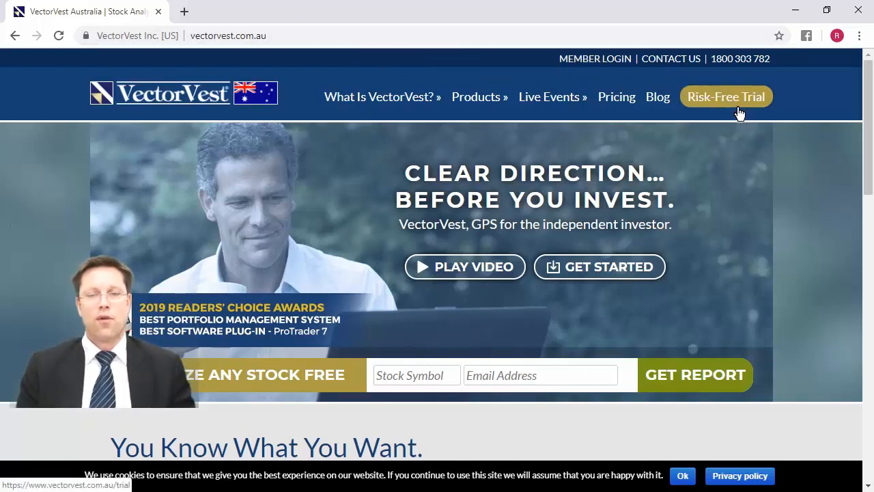
Open the Risk-Free Trial page from vectorvest.com.au
{"action": "left_click", "coordinate": [727, 95]}
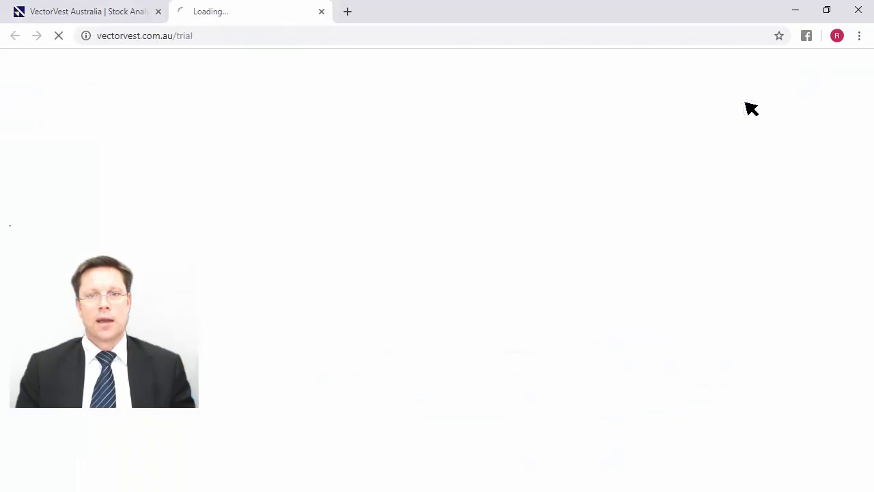
{"action": "mouse_move", "coordinate": [645, 153]}
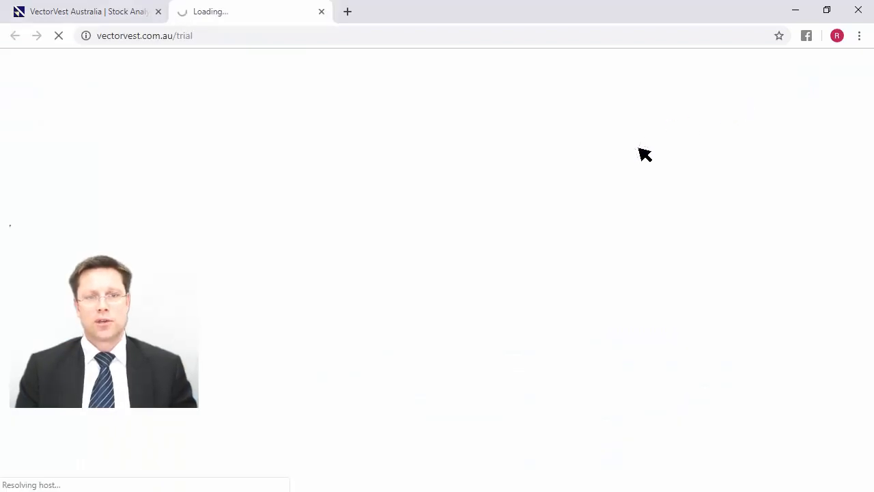